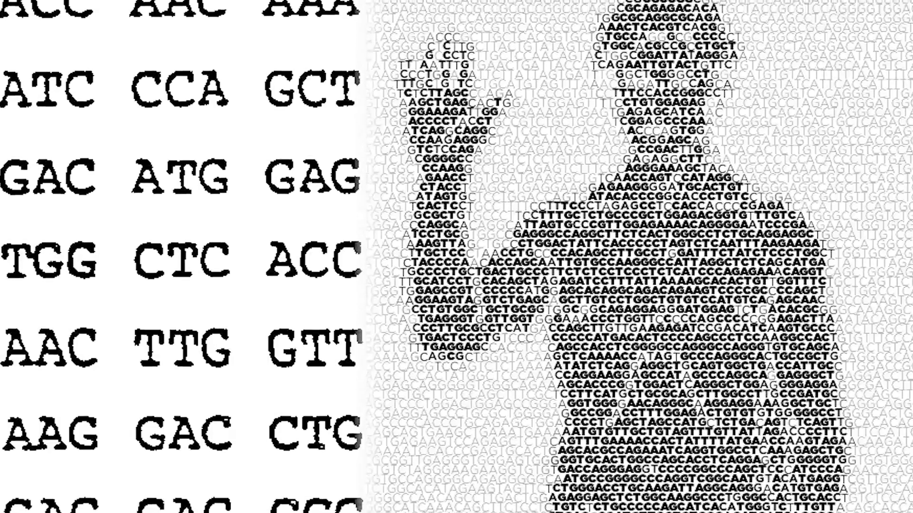
scroll(down, 3)
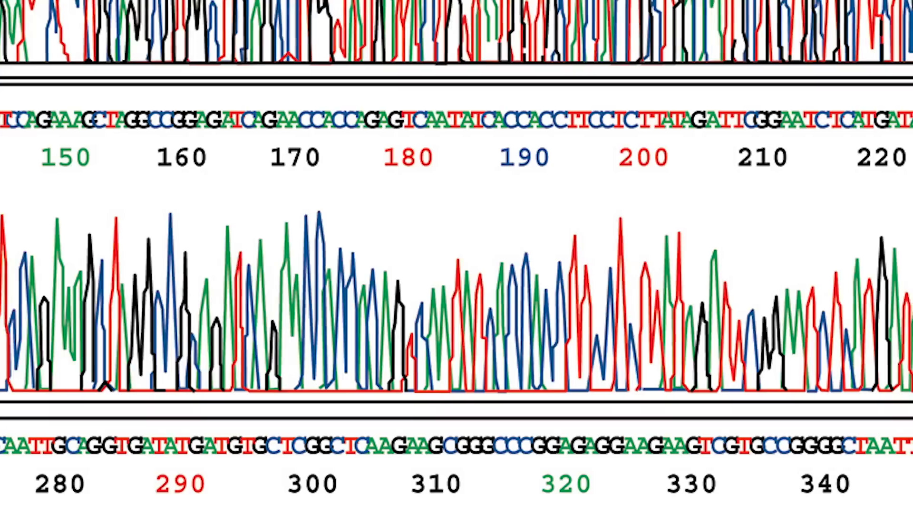
scroll(right, 3)
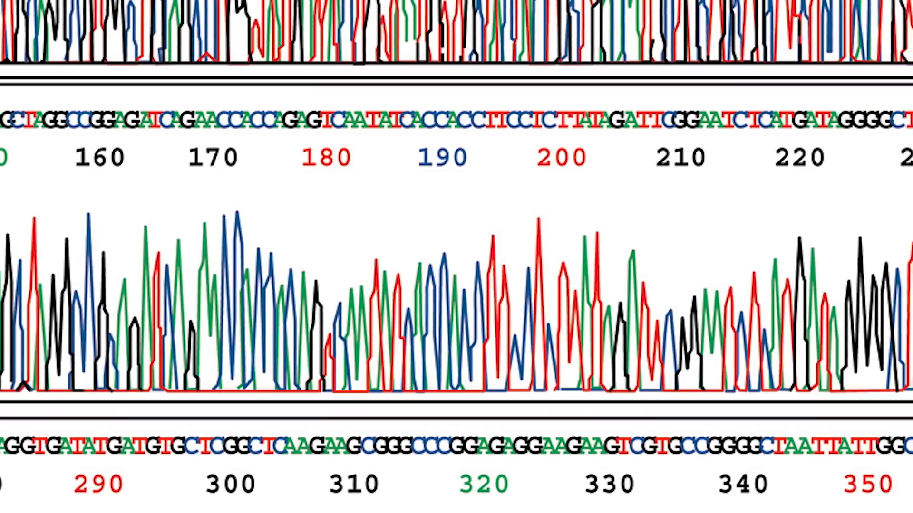